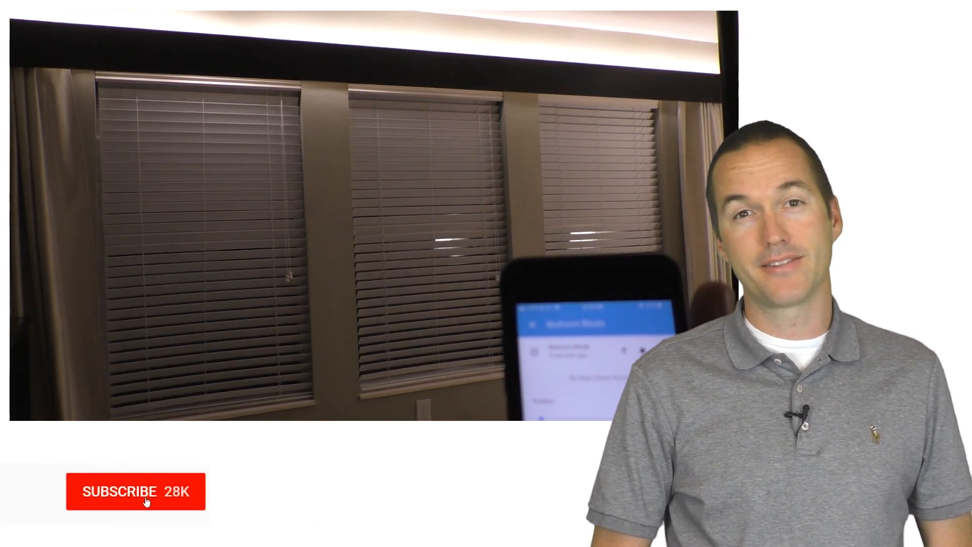
click(134, 491)
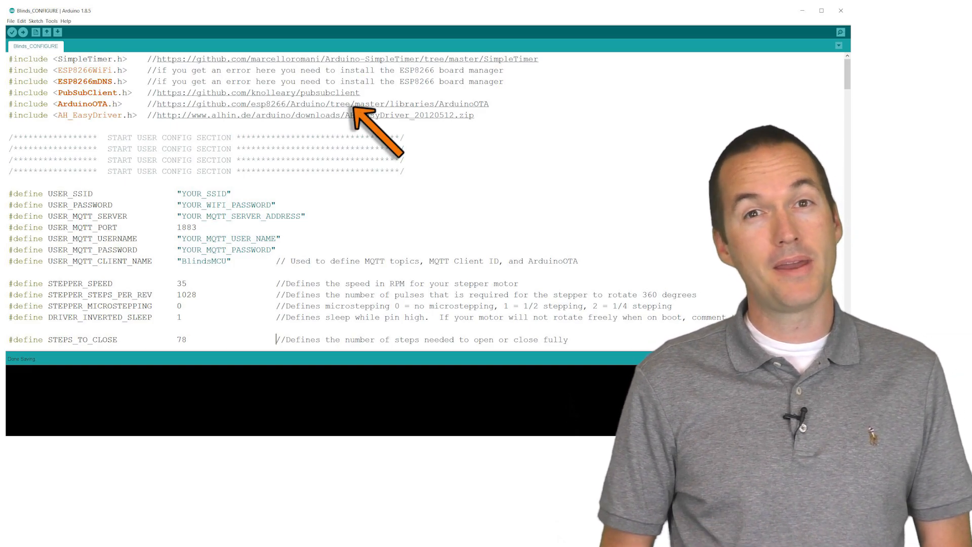
scroll(down, 3)
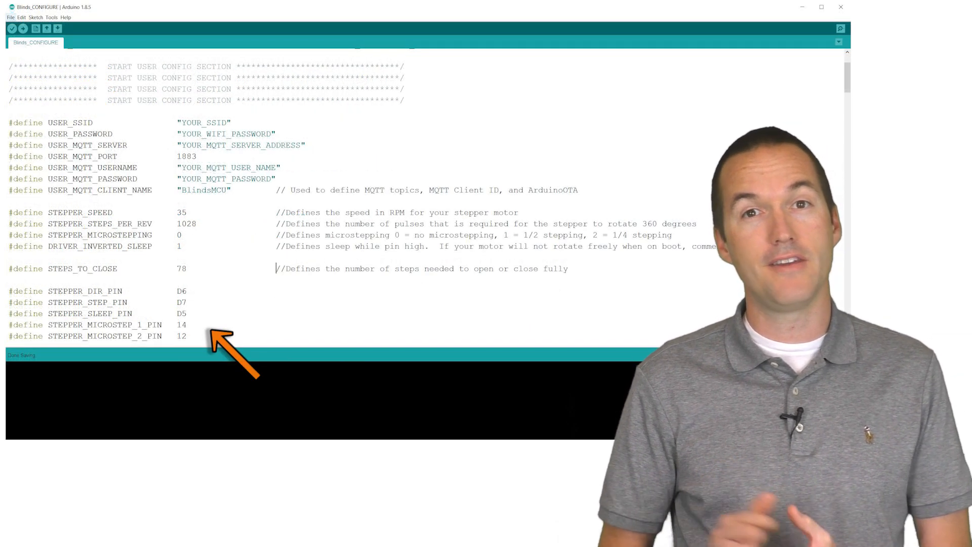